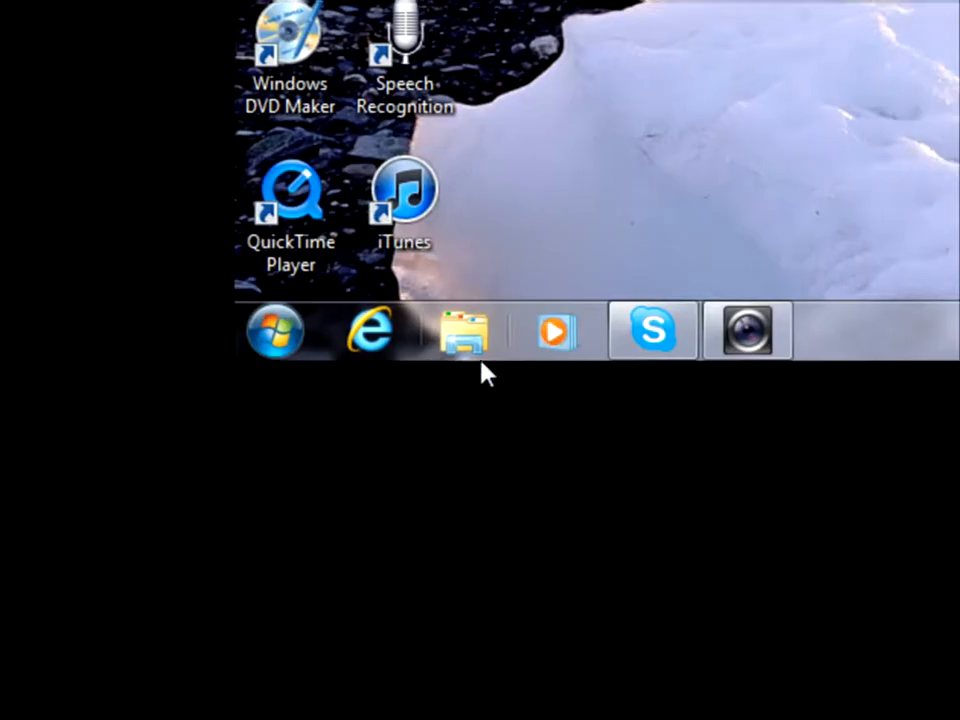
Step: Bring up the Explorer window and scroll through the downloads folder to the C: drive root
{"action": "left_click", "coordinate": [464, 332]}
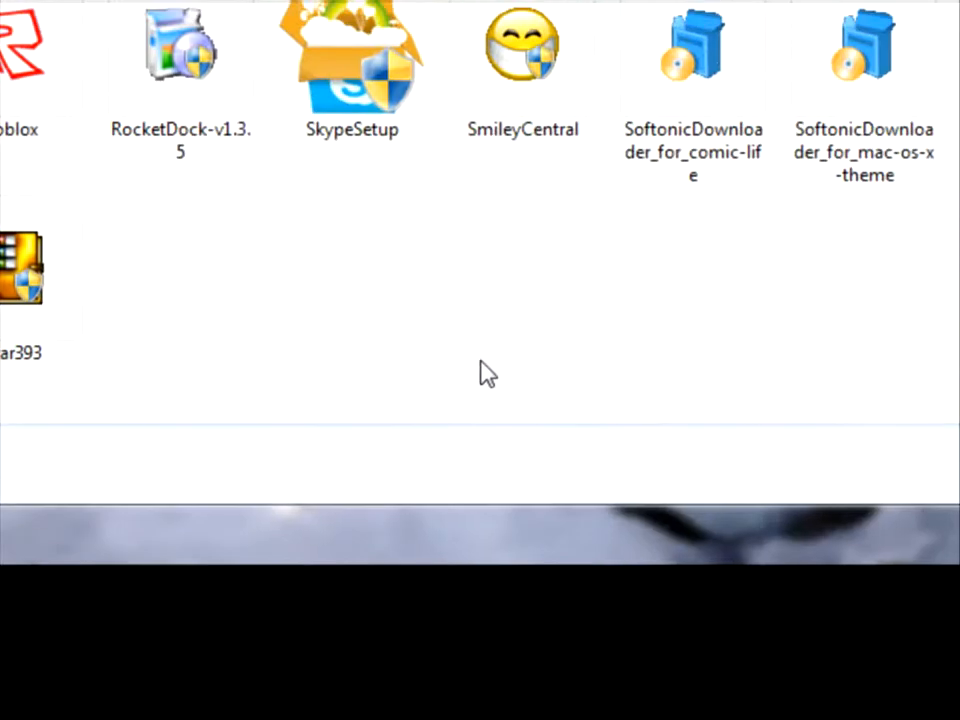
{"action": "scroll", "scroll_direction": "up", "scroll_amount": 3}
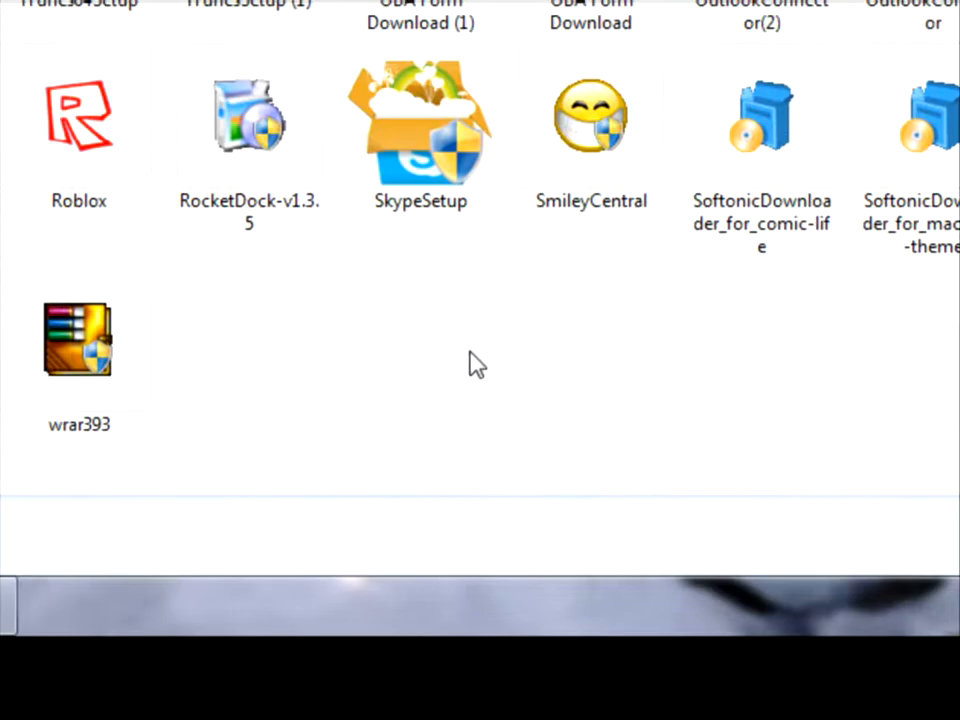
{"action": "scroll", "scroll_direction": "up", "scroll_amount": 3}
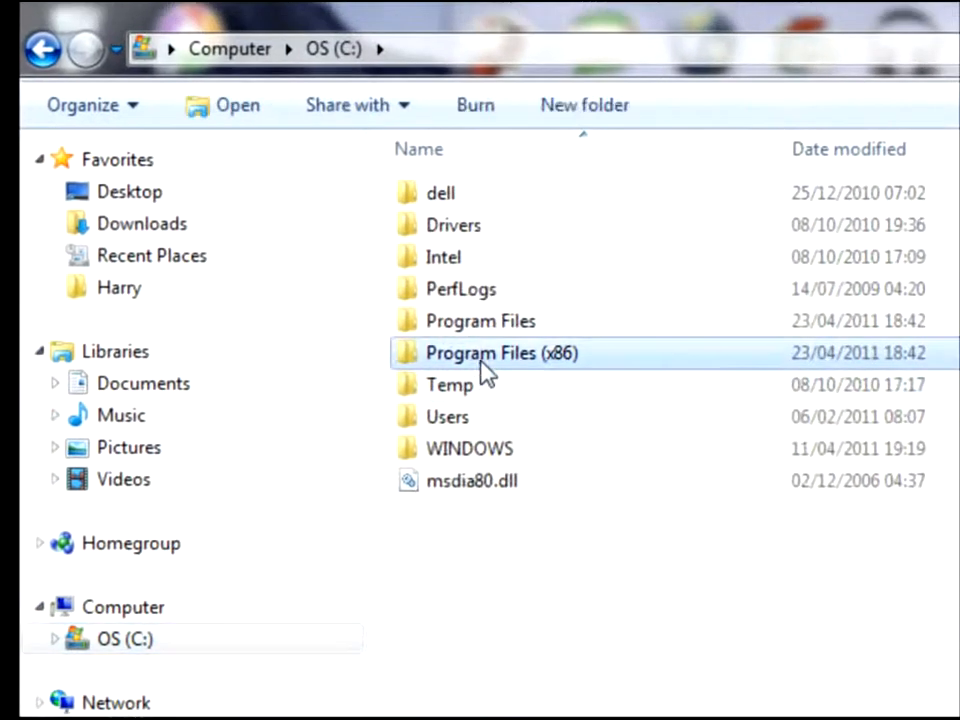
Step: Browse into Program Files (x86) and look through the iTunes folder
{"action": "double_click", "coordinate": [500, 352]}
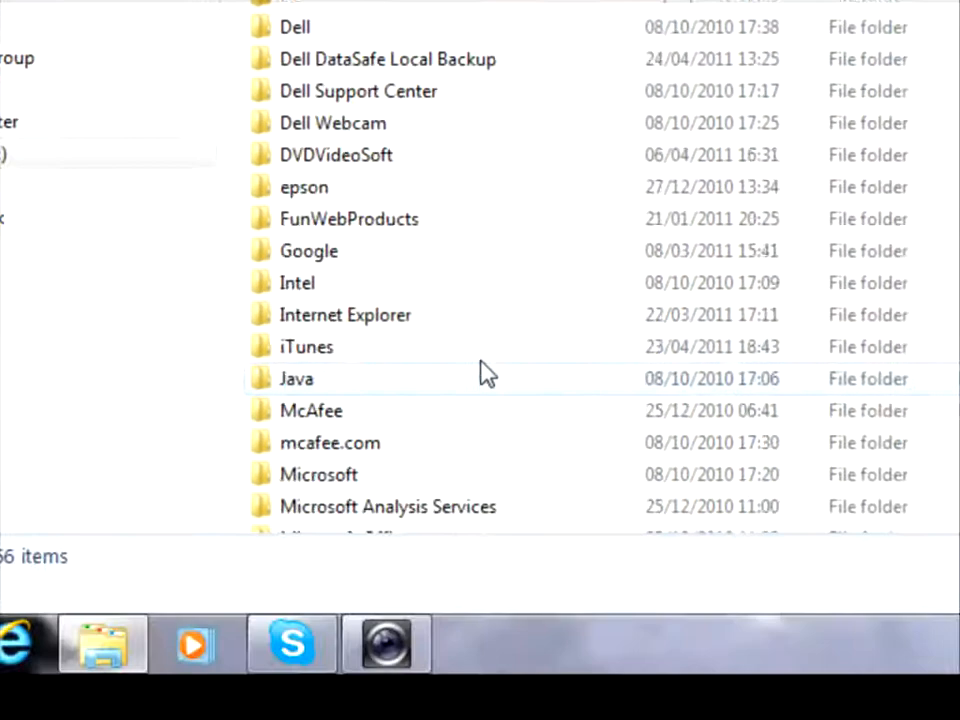
{"action": "double_click", "coordinate": [308, 346]}
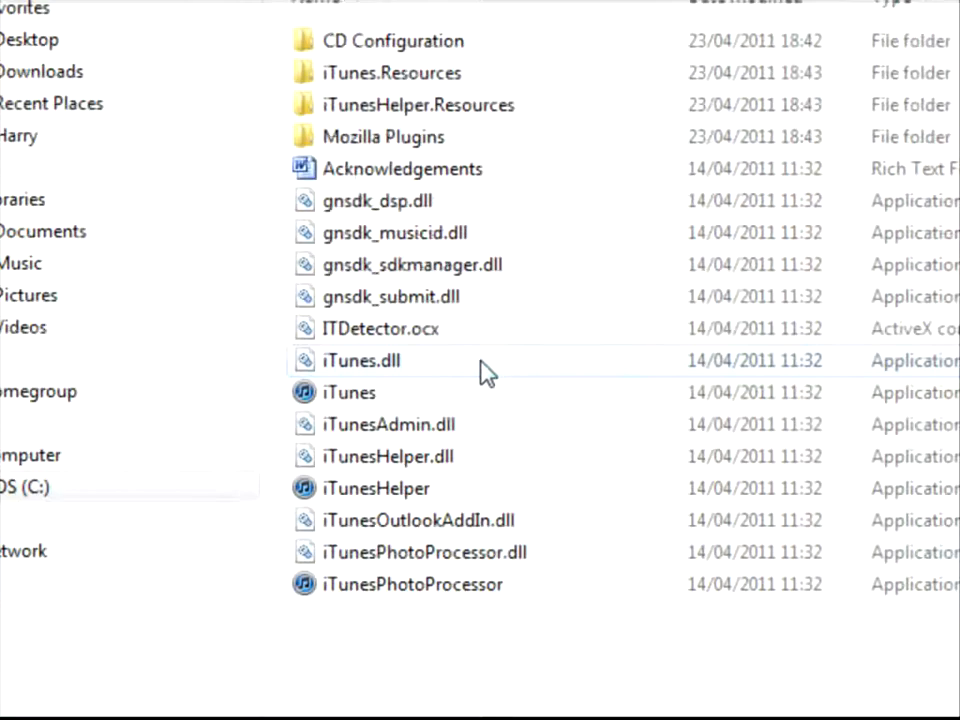
{"action": "scroll", "scroll_direction": "up", "scroll_amount": 3}
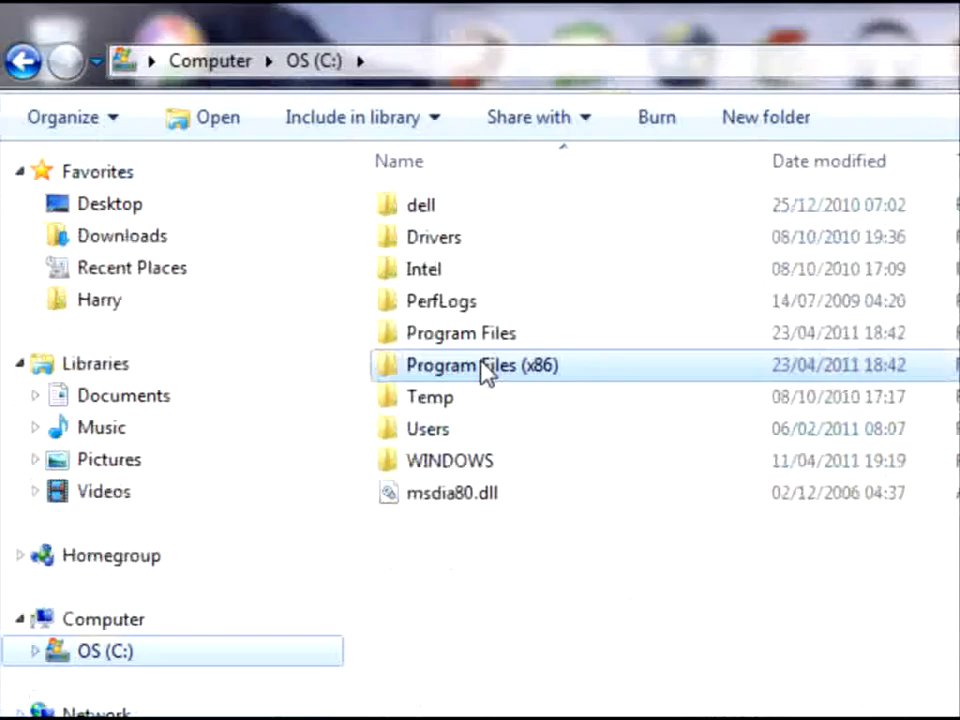
Step: Return to Program Files (x86) and browse the Apple Software Update folder
{"action": "double_click", "coordinate": [480, 364]}
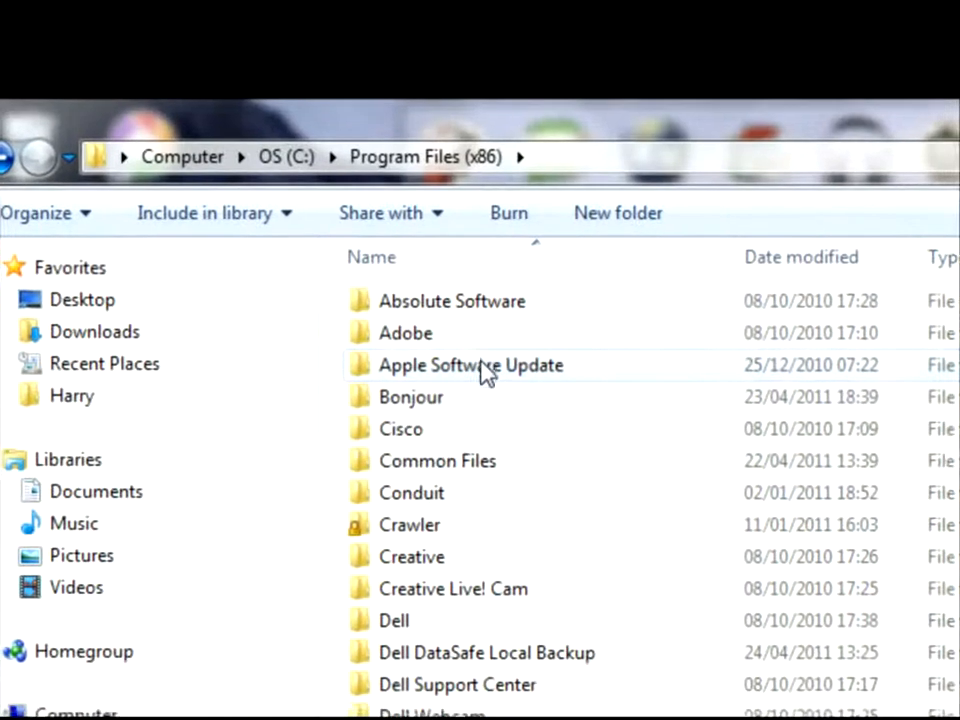
{"action": "double_click", "coordinate": [410, 396]}
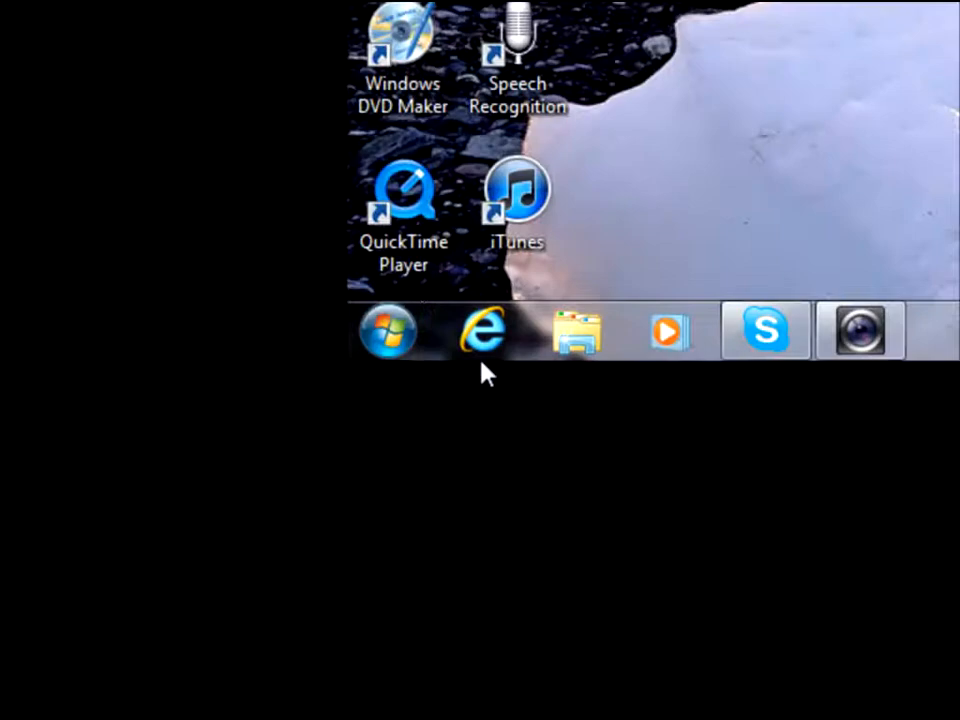
Step: Search the Start menu for 'apple software update'
{"action": "left_click", "coordinate": [388, 332]}
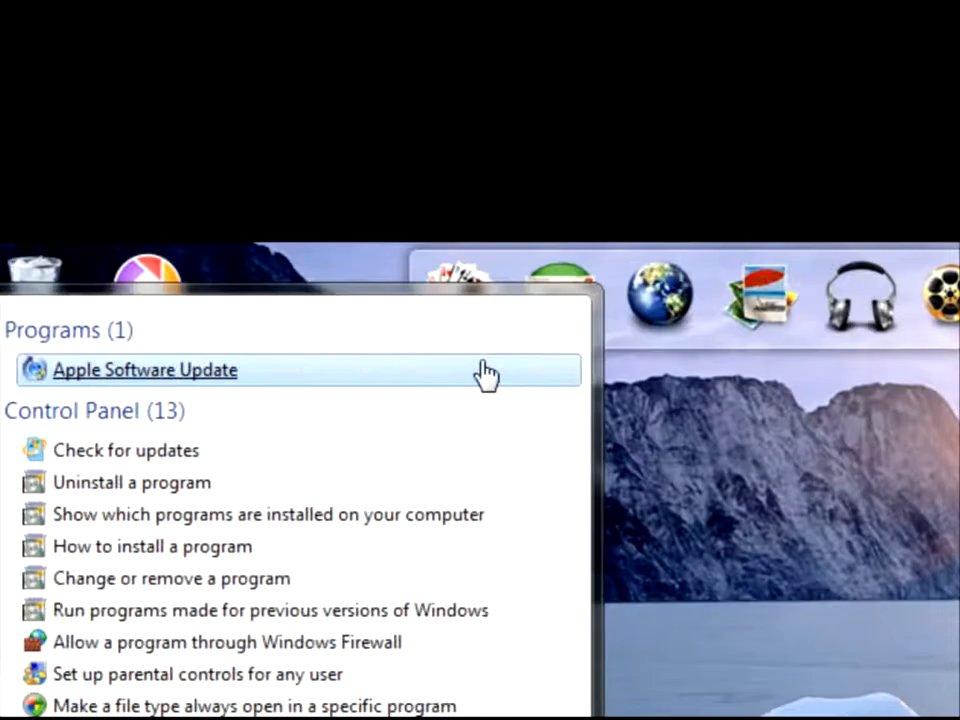
Step: Run Apple Software Update, review updates such as MobileMe Control Panel, then quit
{"action": "left_click", "coordinate": [144, 370]}
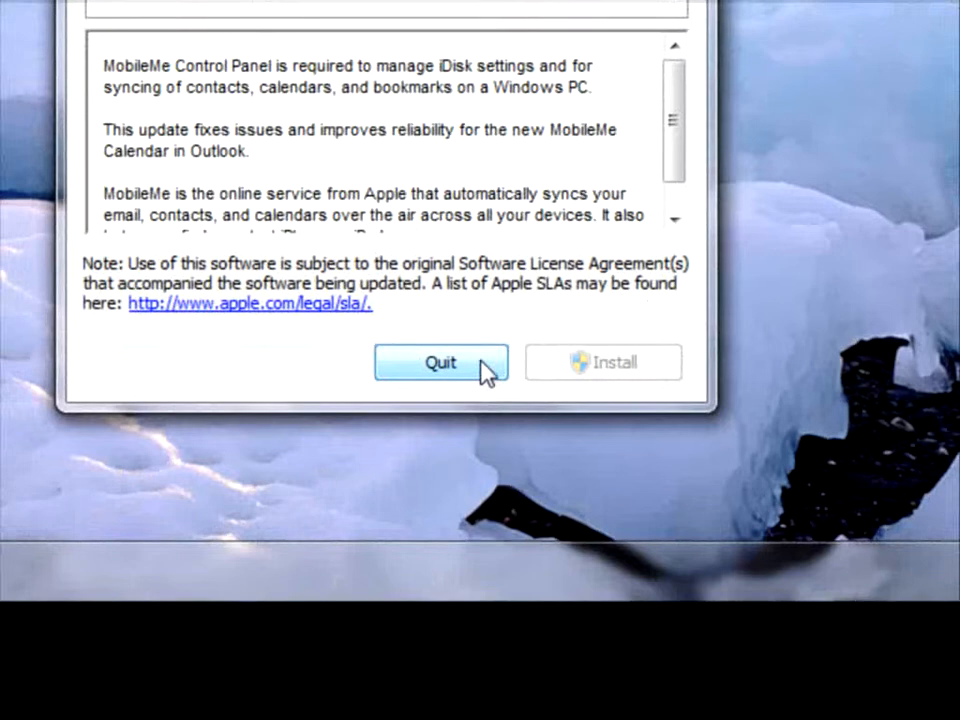
{"action": "left_click", "coordinate": [440, 362]}
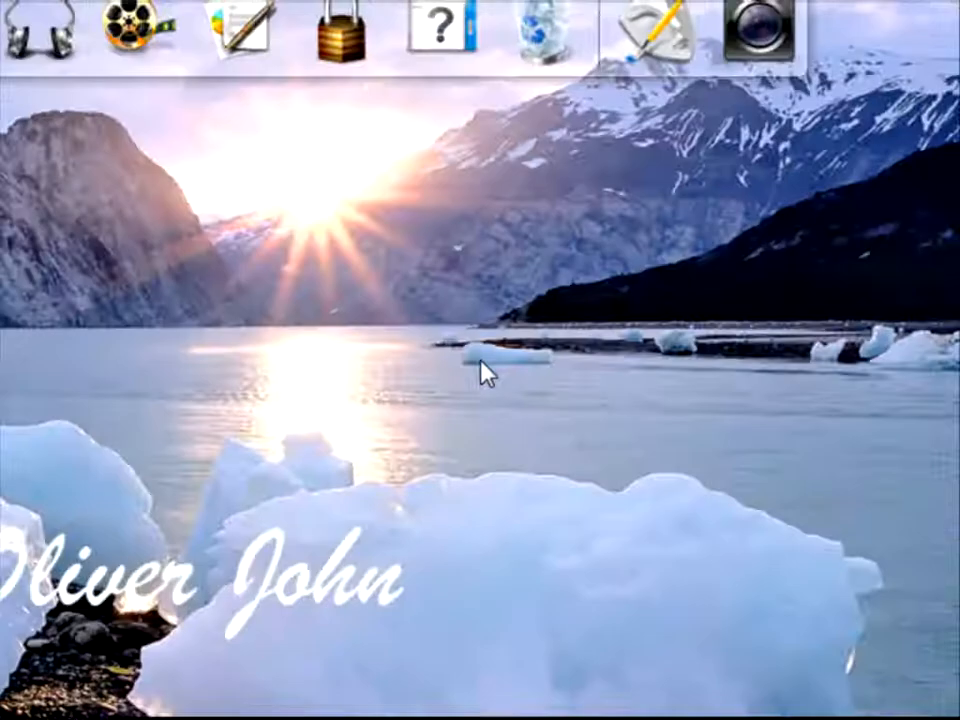